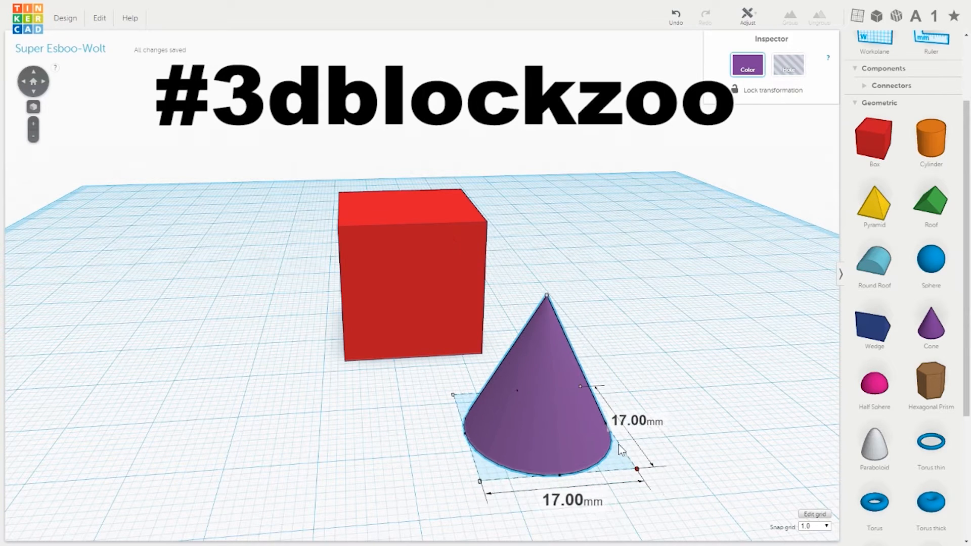
Step: Shrink the purple cone, raise it beside the cube and push it into the cube's front face
drag(546, 297, 502, 371)
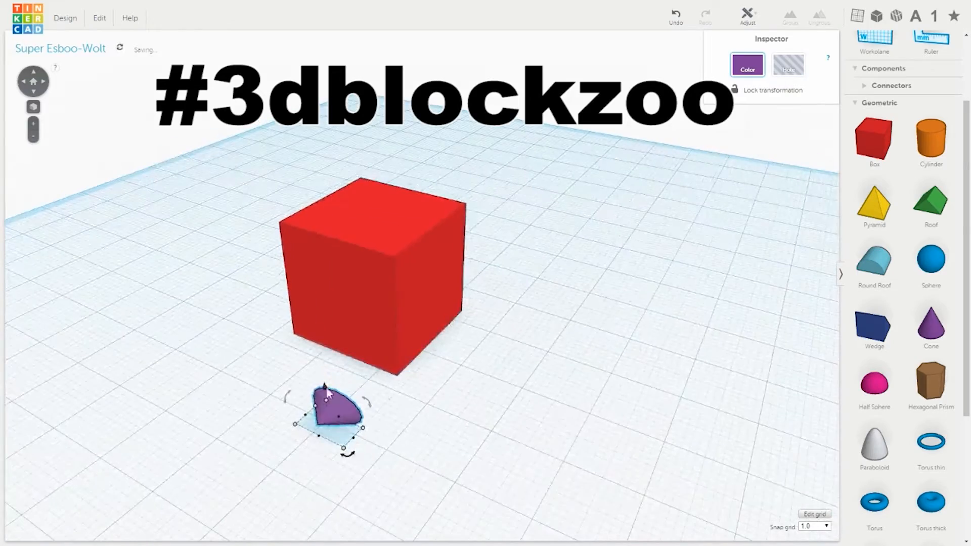
drag(331, 408, 332, 303)
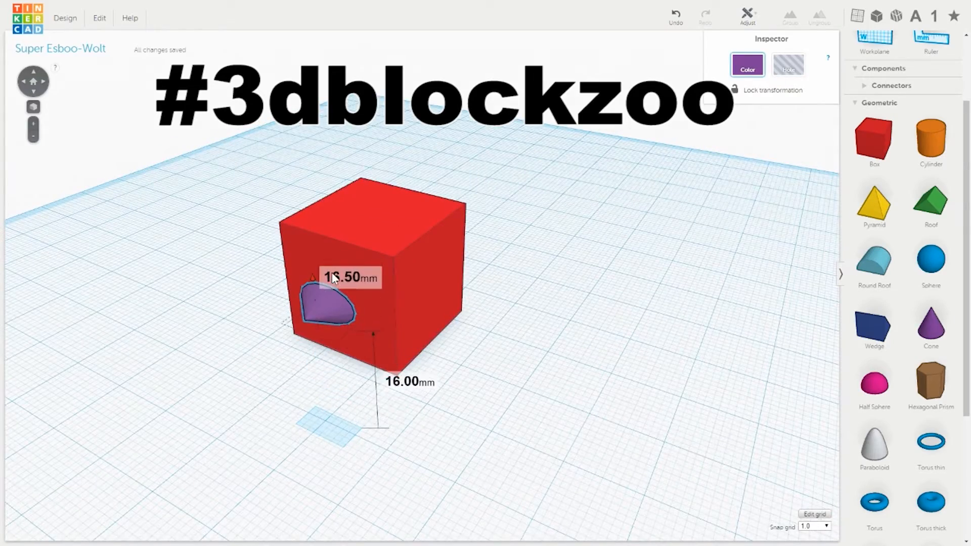
drag(327, 301, 225, 211)
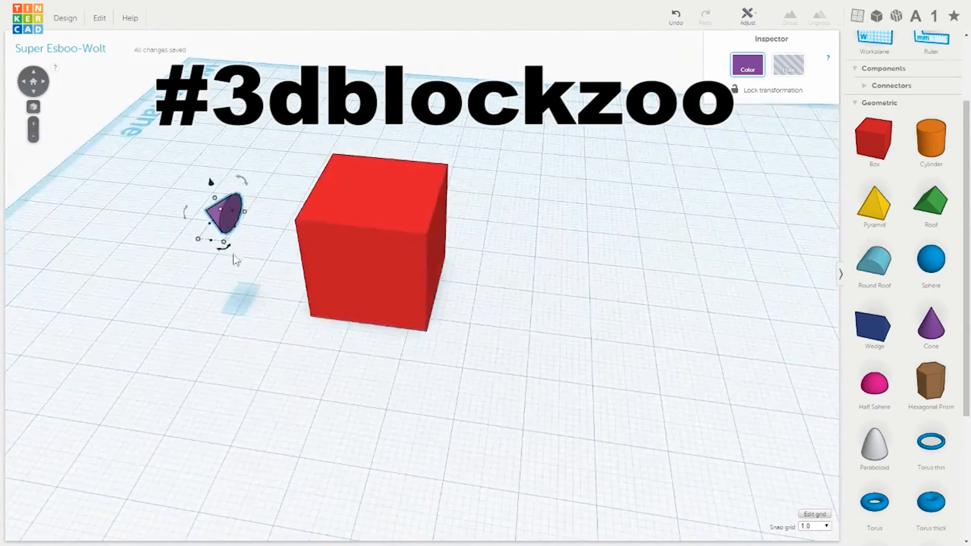
drag(225, 210, 304, 202)
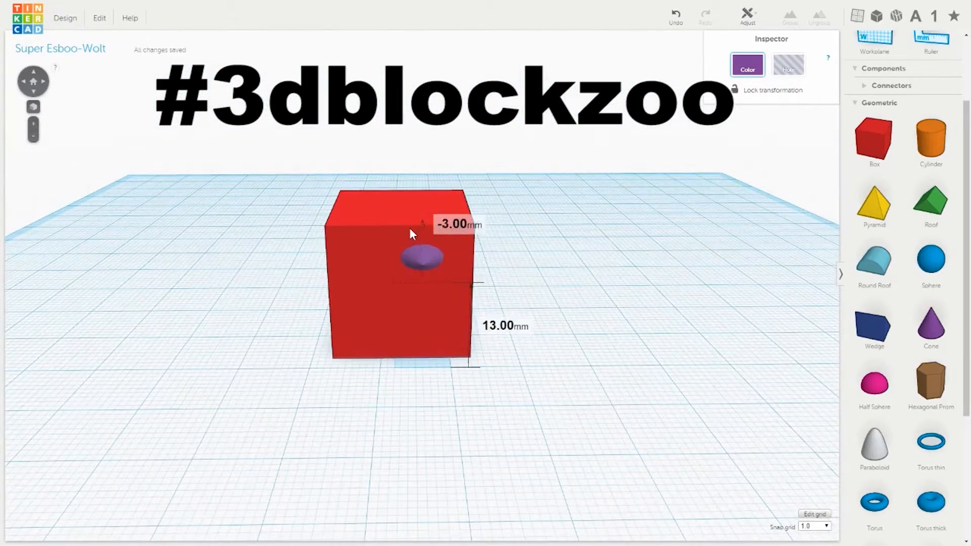
drag(423, 257, 423, 291)
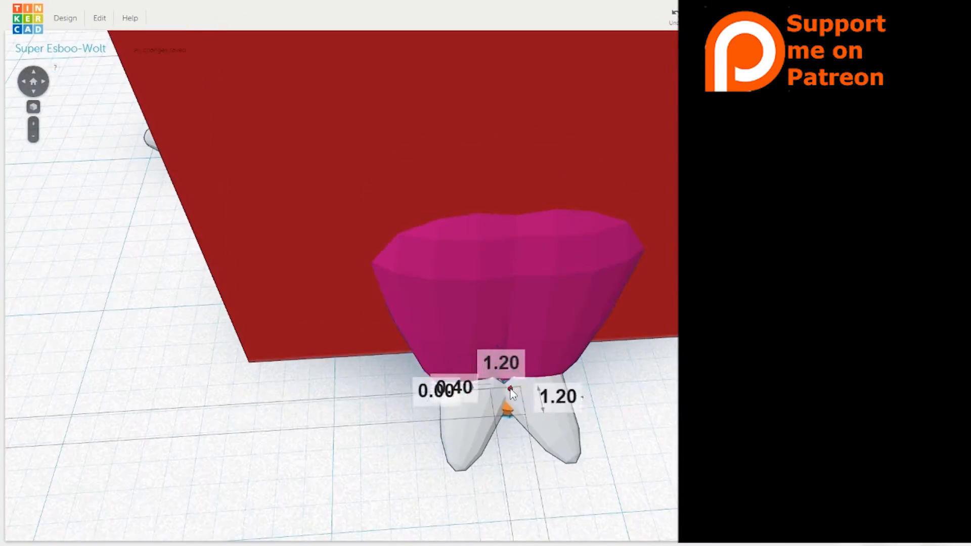
Step: Widen the grey feet sitting under the pink shape
drag(508, 390, 533, 335)
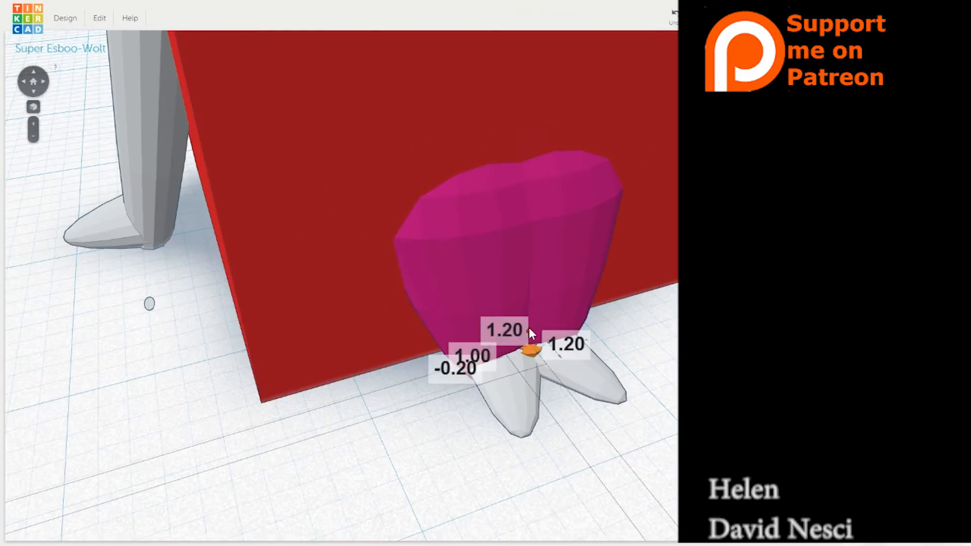